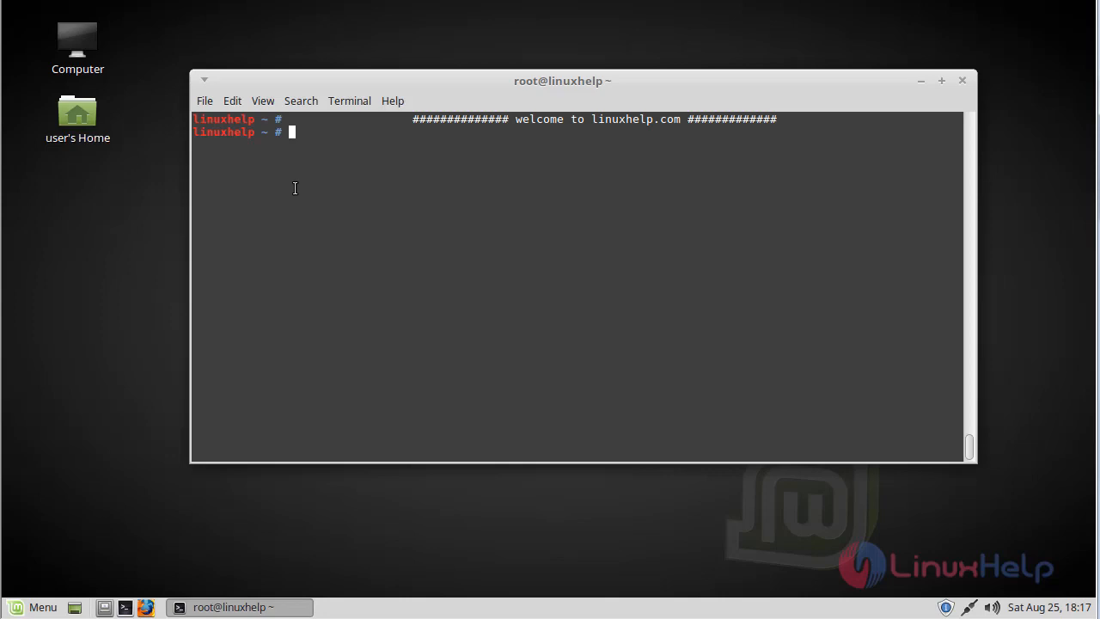
mouse_move(361, 192)
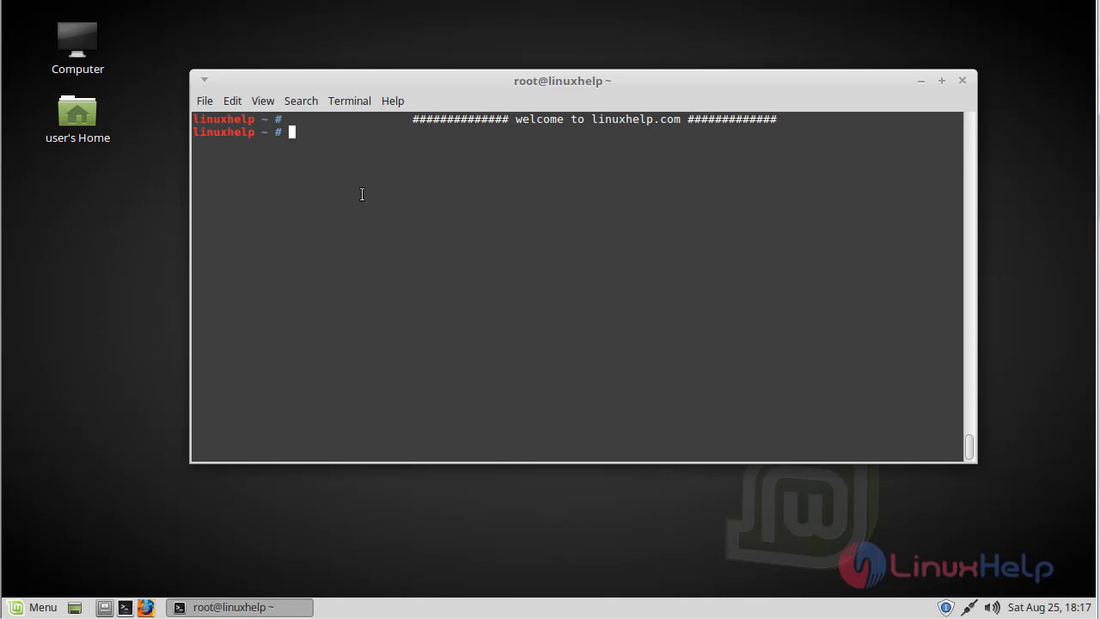
Add the docky-core/stable PPA with add-apt-repository and import its signing key.
text(add-apt-repository ppa:docky-core/stable)
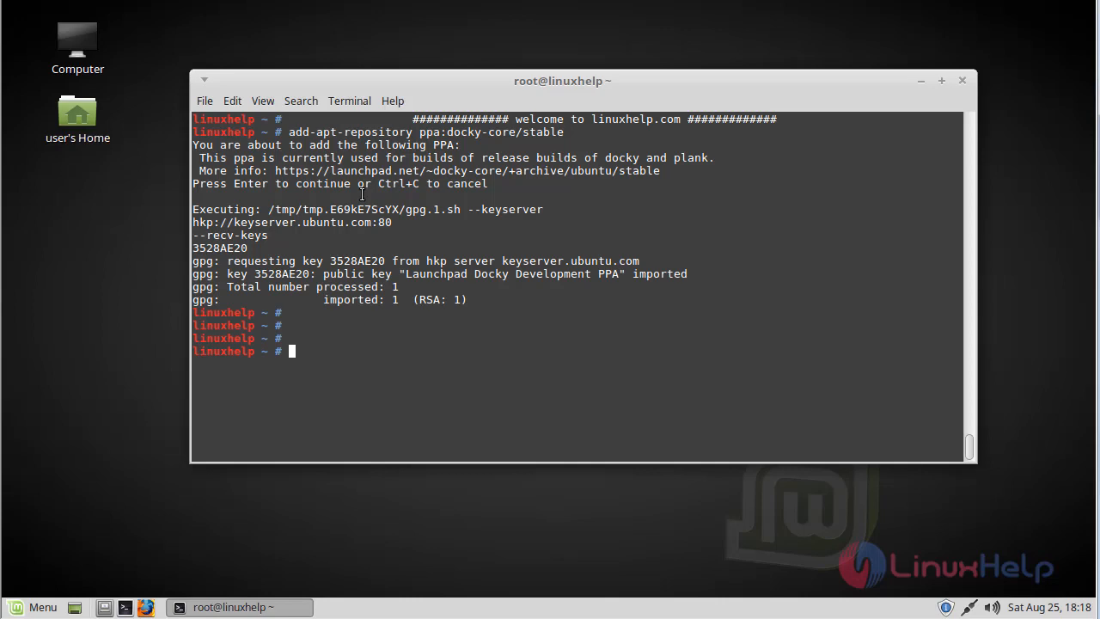
Run apt-get update to refresh package lists including the new Docky PPA sources.
text(apt-)
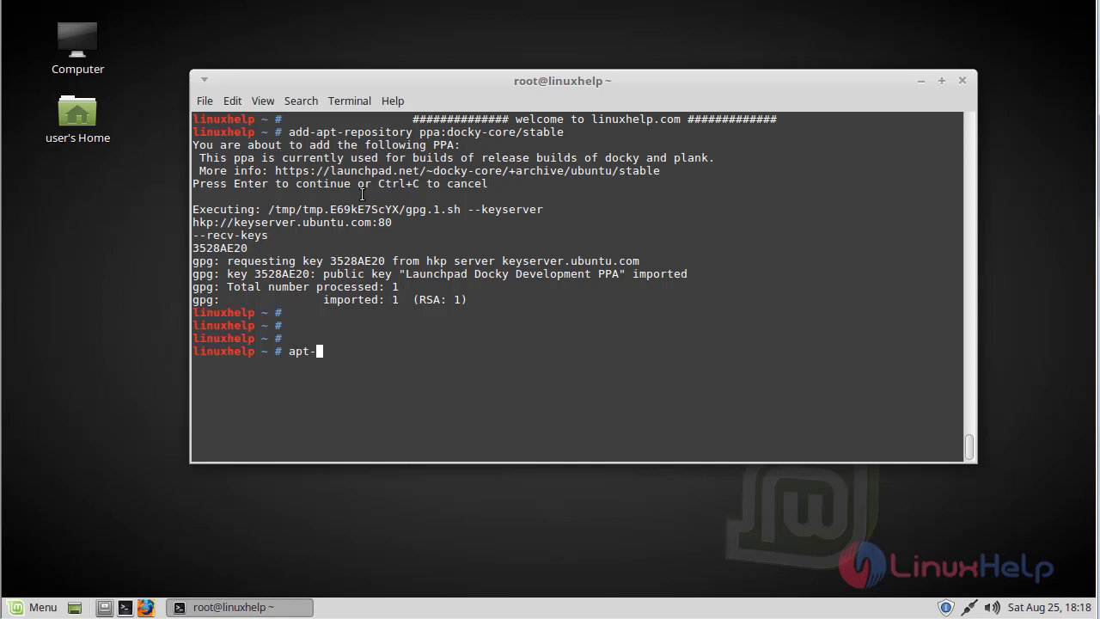
text(get up)
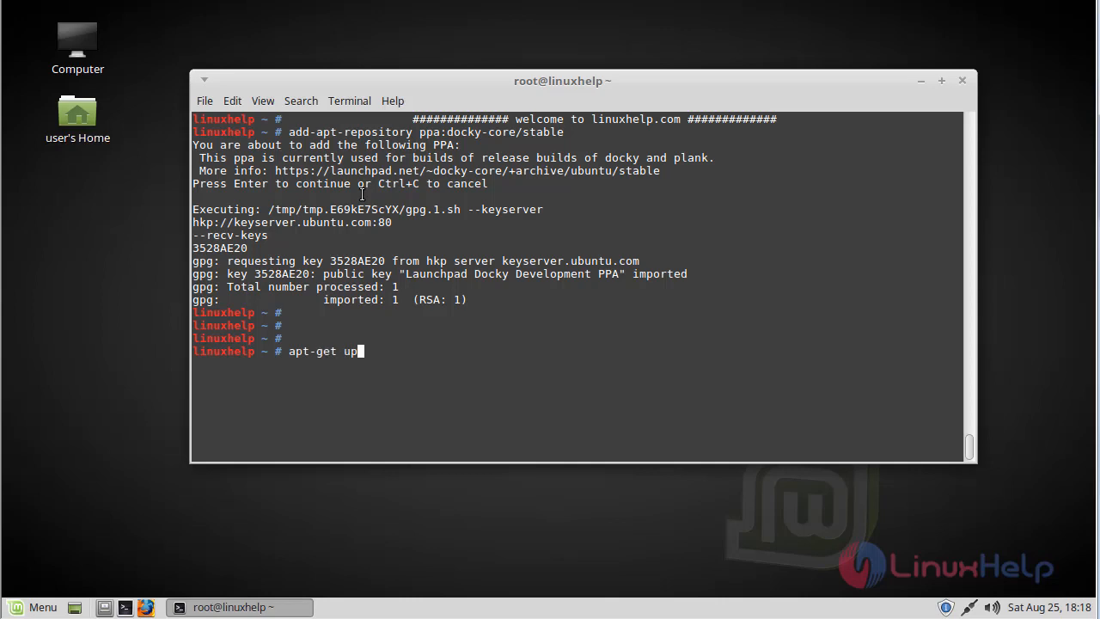
key(Return)
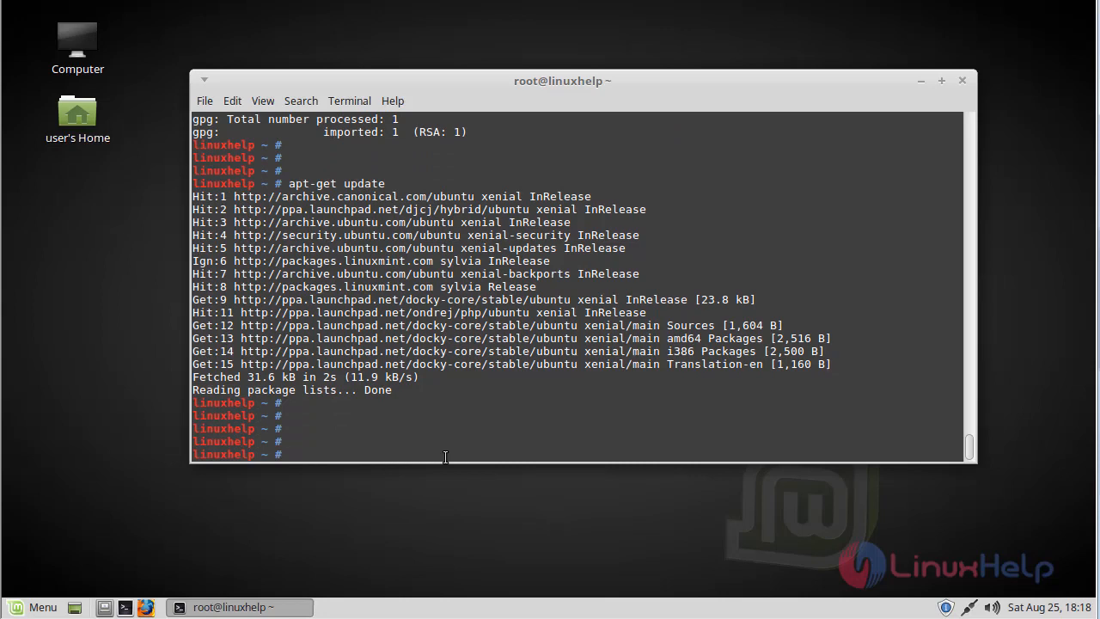
Run apt-get install docky and confirm installing Docky with its Mono dependencies.
text(ap)
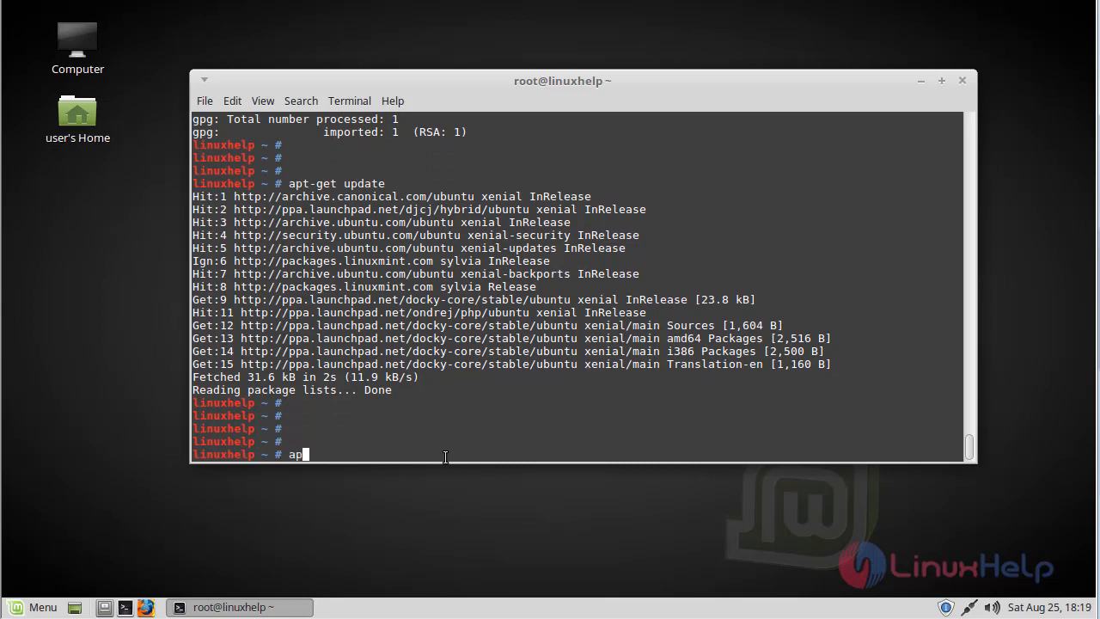
text(t-get ins)
text(y)
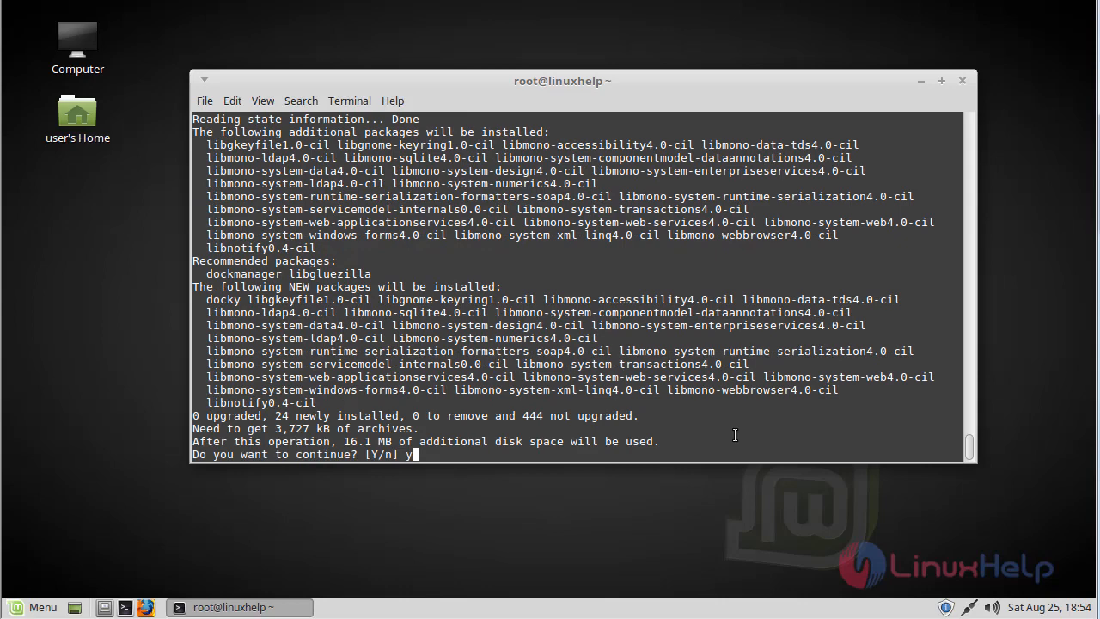
key(Return)
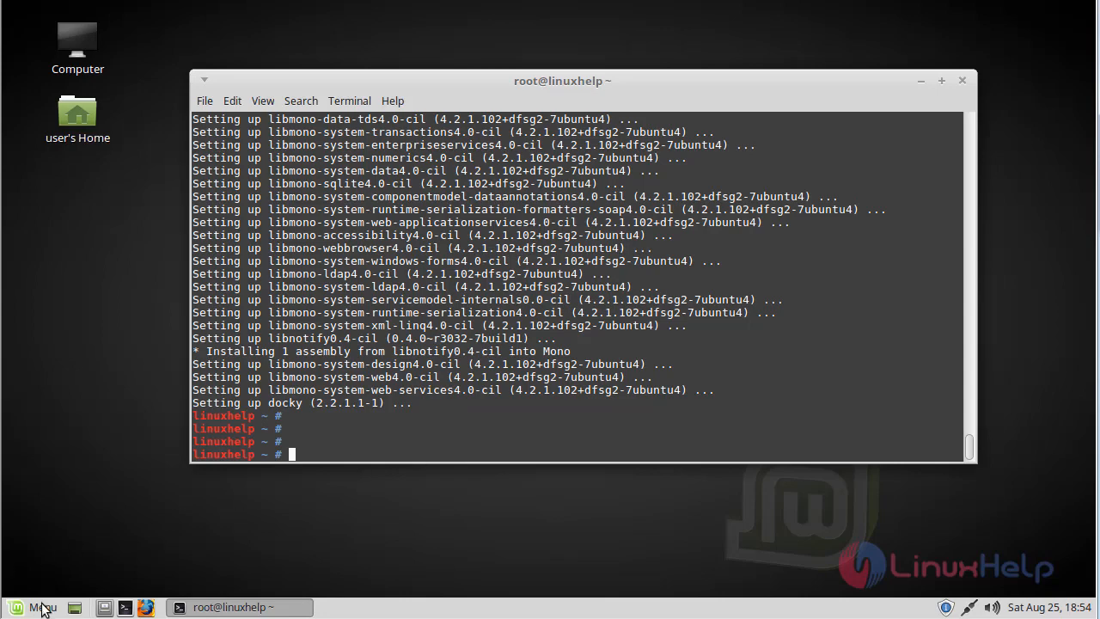
Search the applications Menu for 'doc' so Docky appears in the results.
click(34, 609)
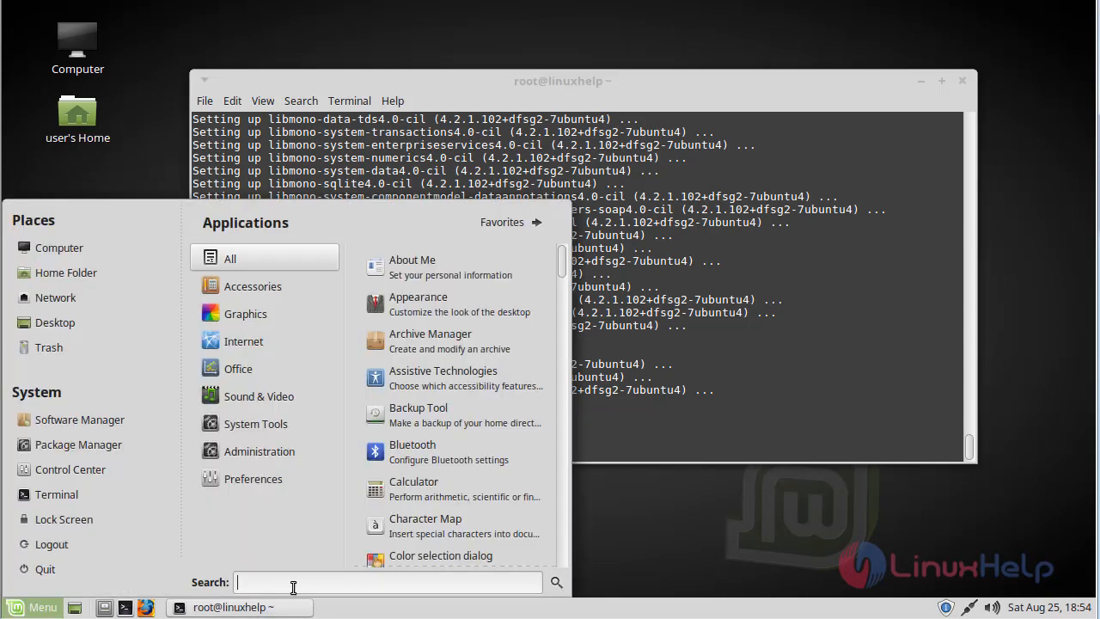
text(doc)
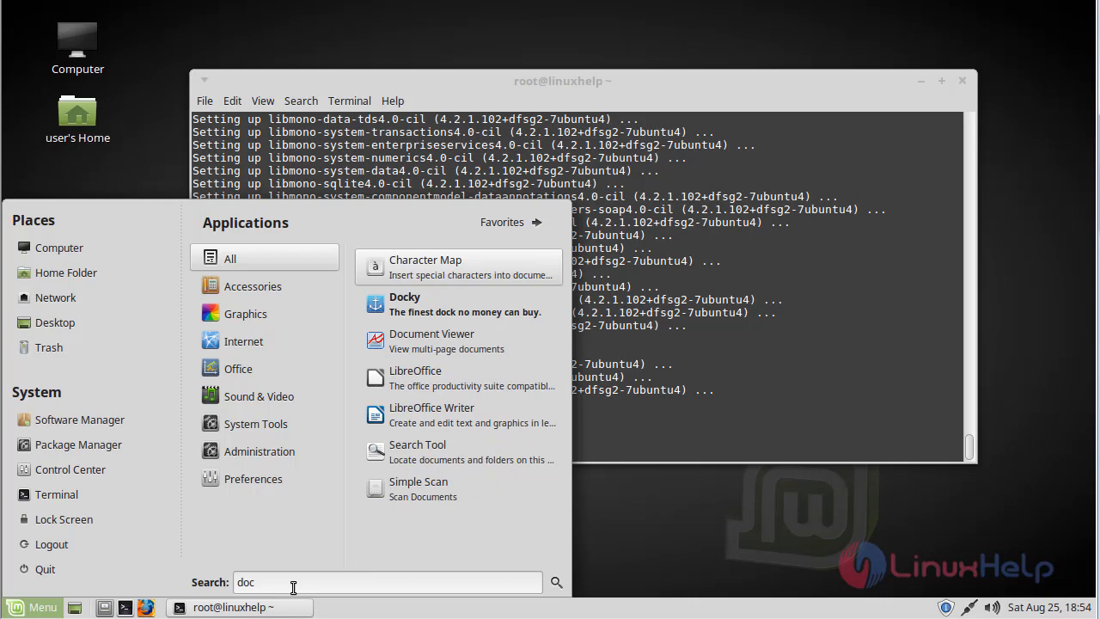
mouse_move(421, 306)
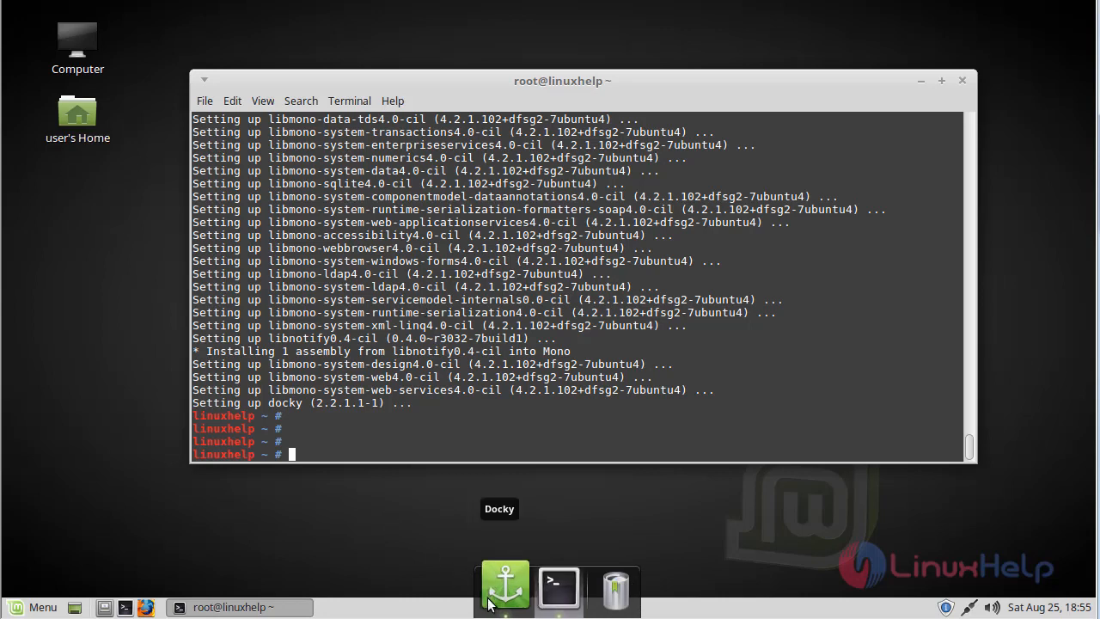
mouse_move(540, 575)
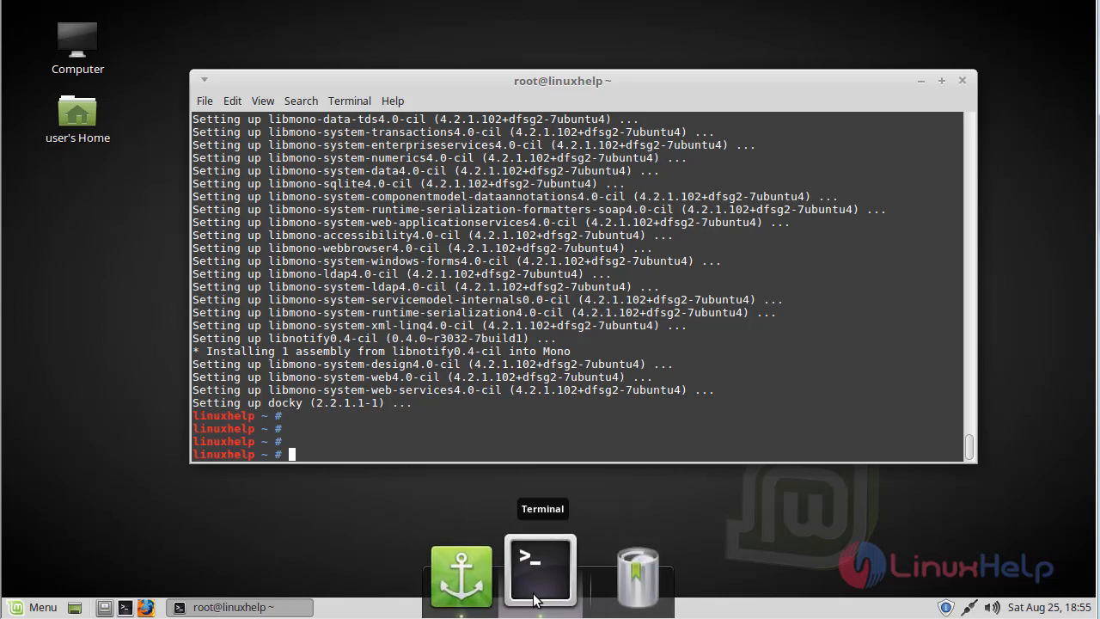
mouse_move(516, 570)
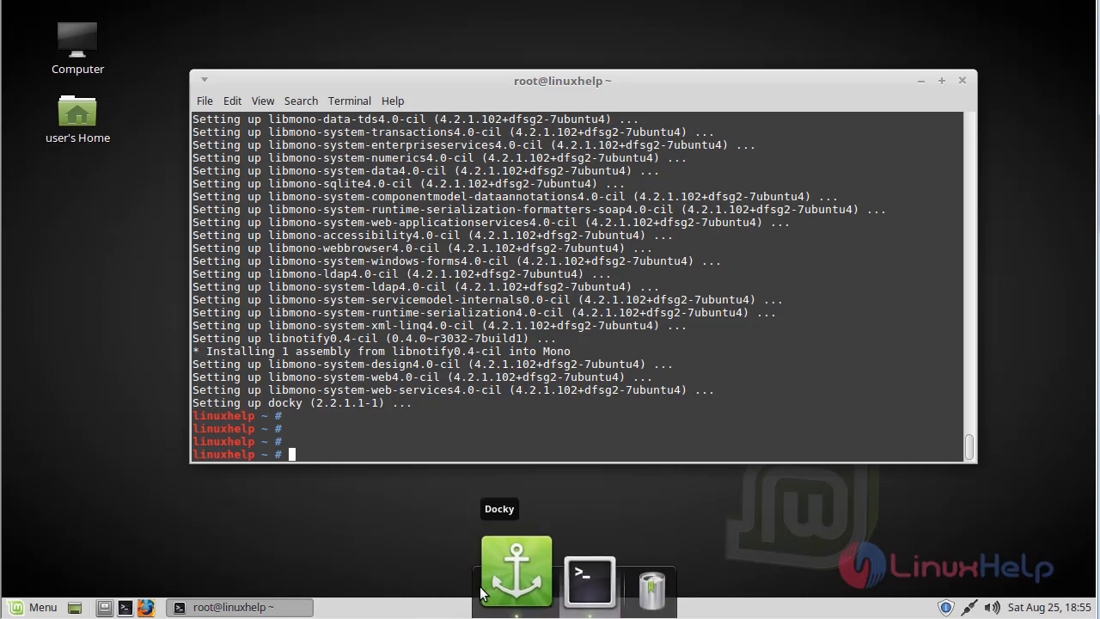